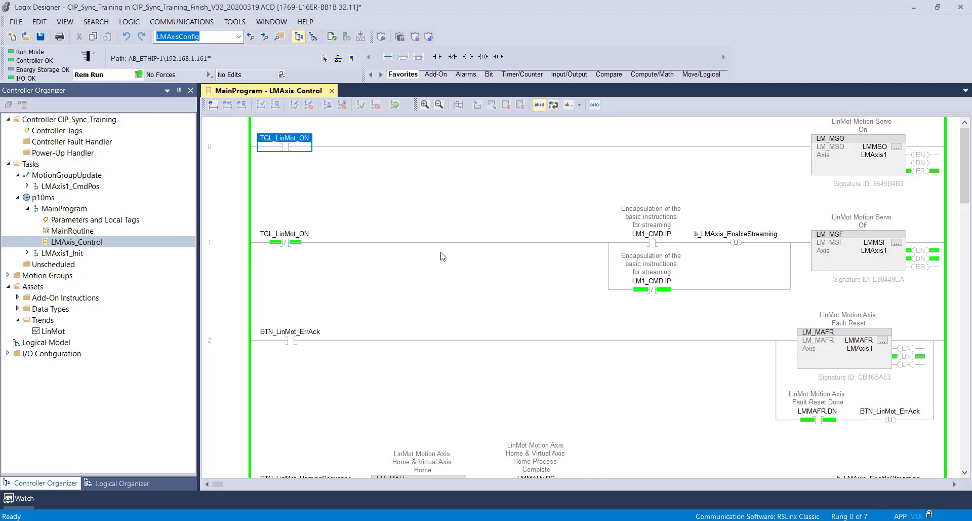
pyautogui.moveTo(326, 160)
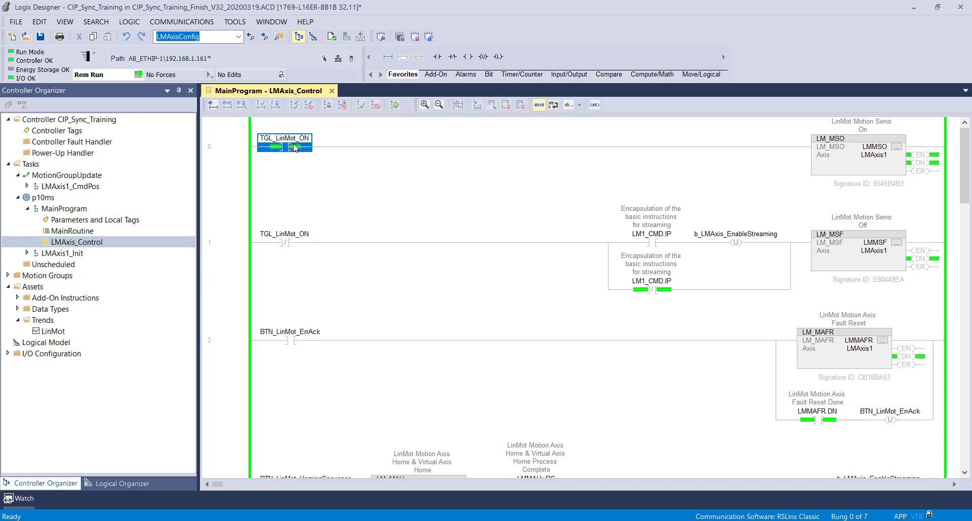
# Step: Trigger BTN_LinMot_HomingSequence on rung 3 so the LinMot axis homes after the servo is on
pyautogui.scroll(-3)
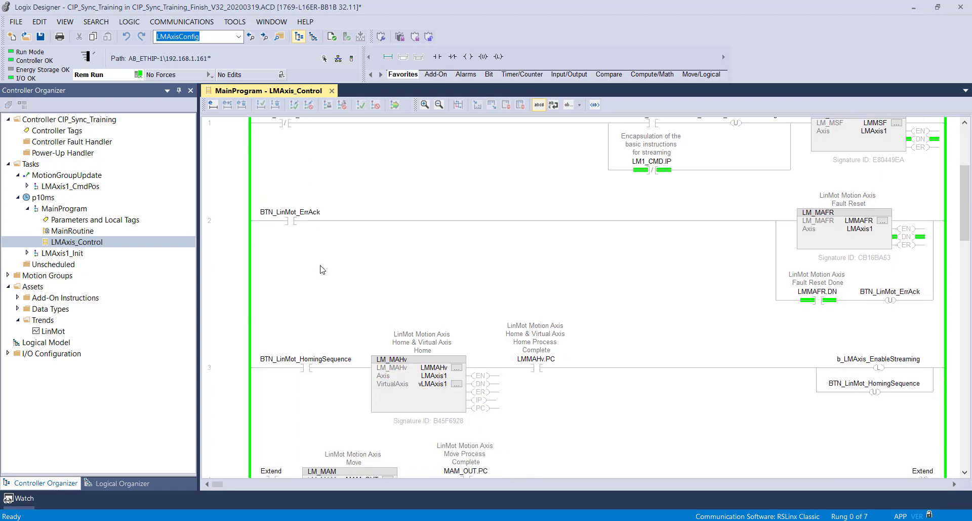
pyautogui.click(304, 366)
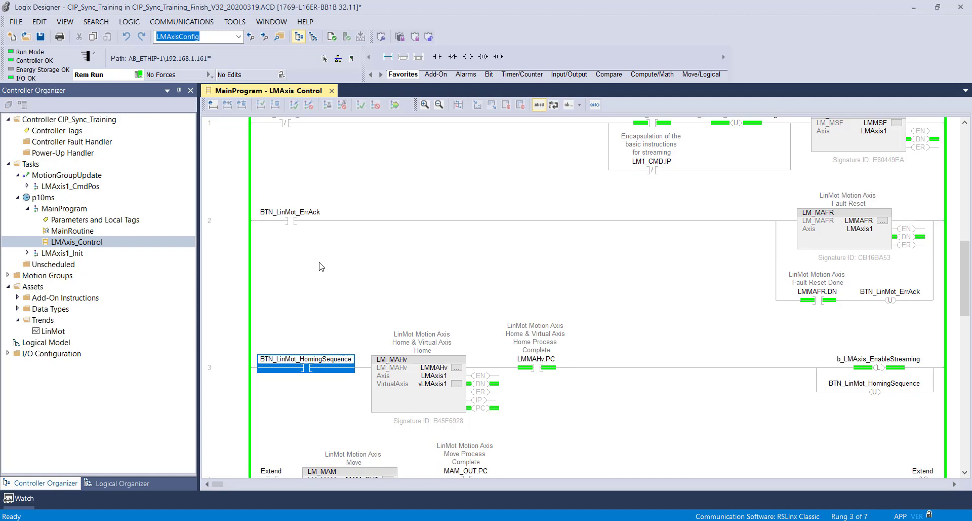
pyautogui.moveTo(857, 366)
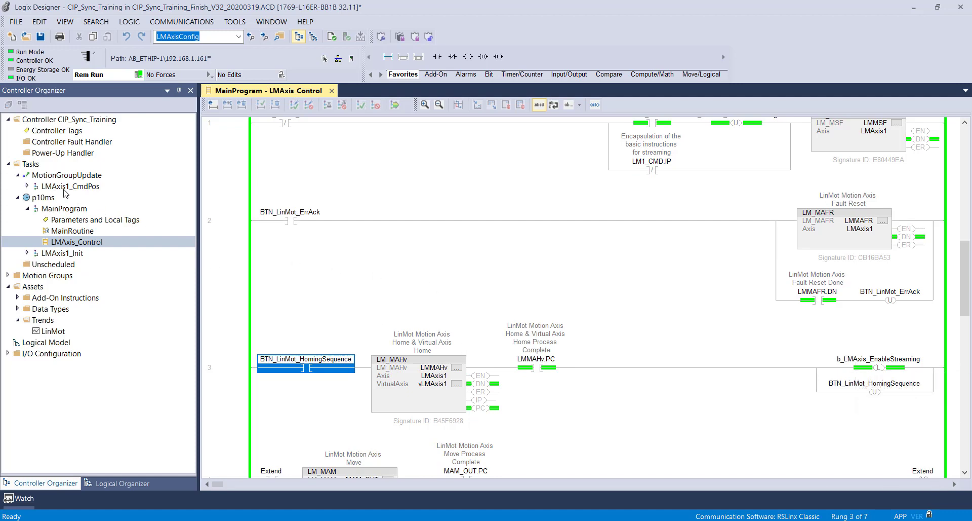
# Step: Bring up the CmdPos routine under LMAxis1_CmdPos and MainProgram's MainRoutine with the cam and jog rungs
pyautogui.click(27, 187)
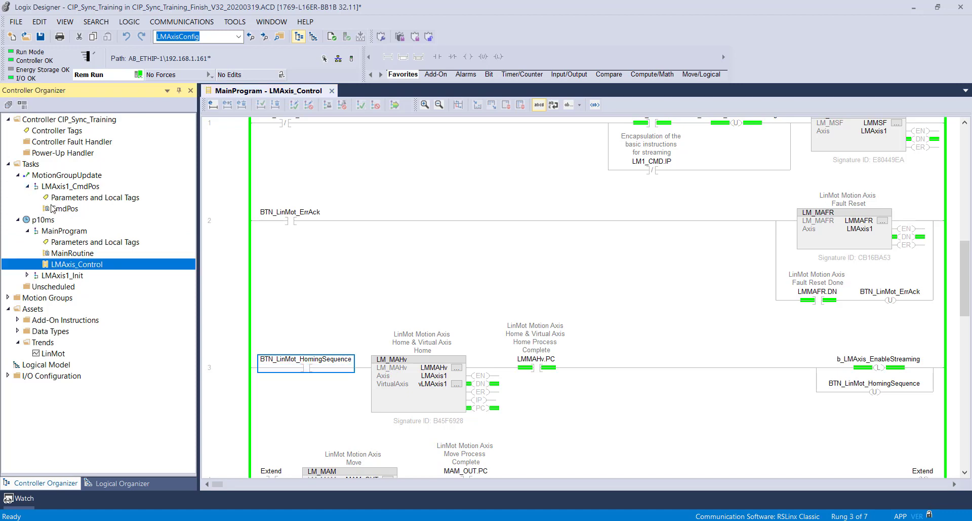
pyautogui.click(67, 209)
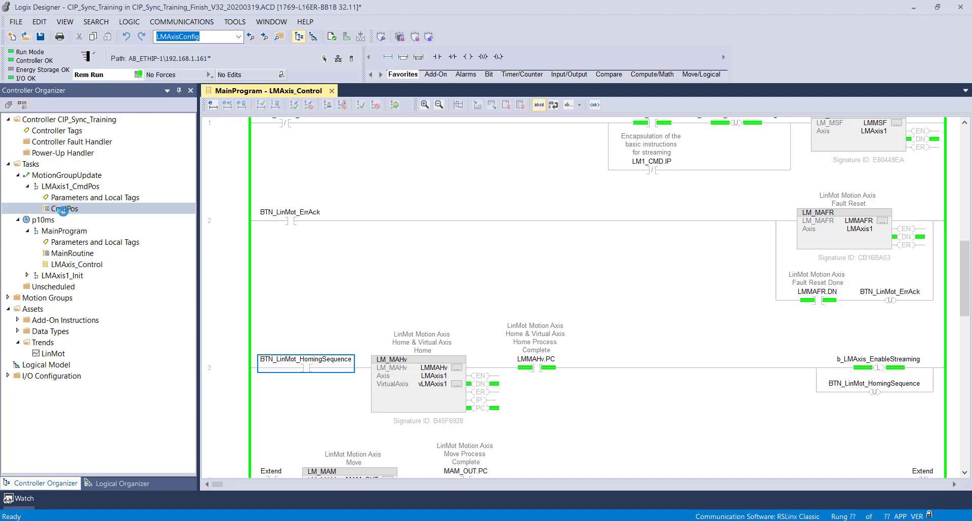
pyautogui.doubleClick(64, 209)
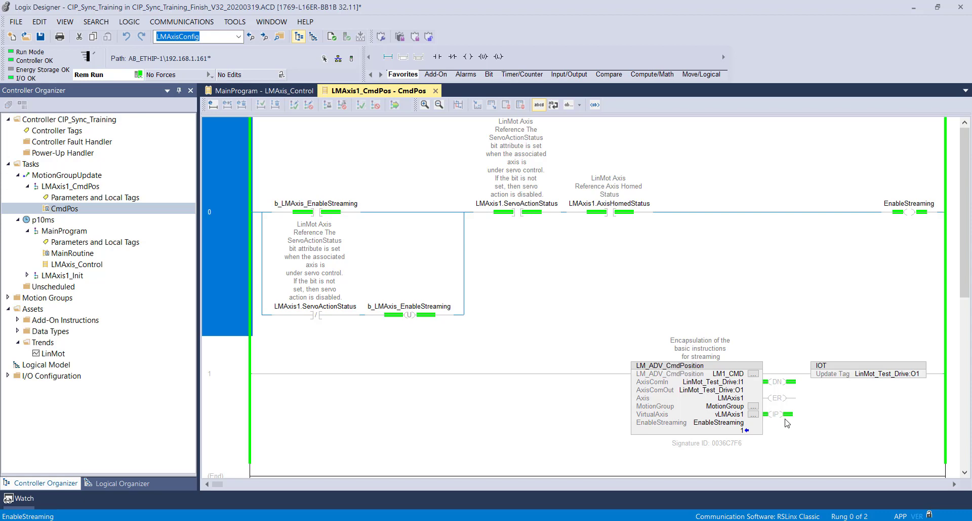
pyautogui.moveTo(523, 350)
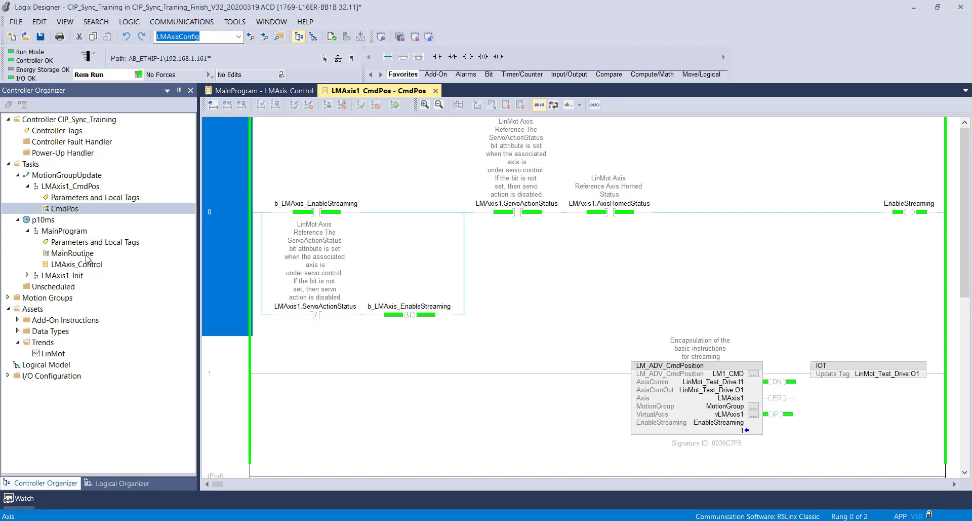
pyautogui.doubleClick(71, 253)
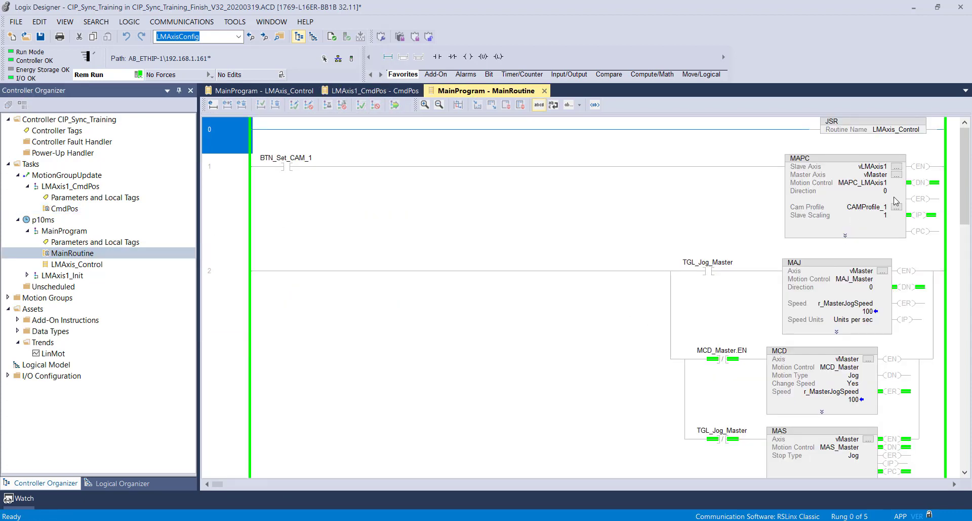
# Step: Engage the cam via BTN_Set_CAM_1 on the MAPC block, start TGL_Jog_Master, and bring up the LinMot trend
pyautogui.click(897, 206)
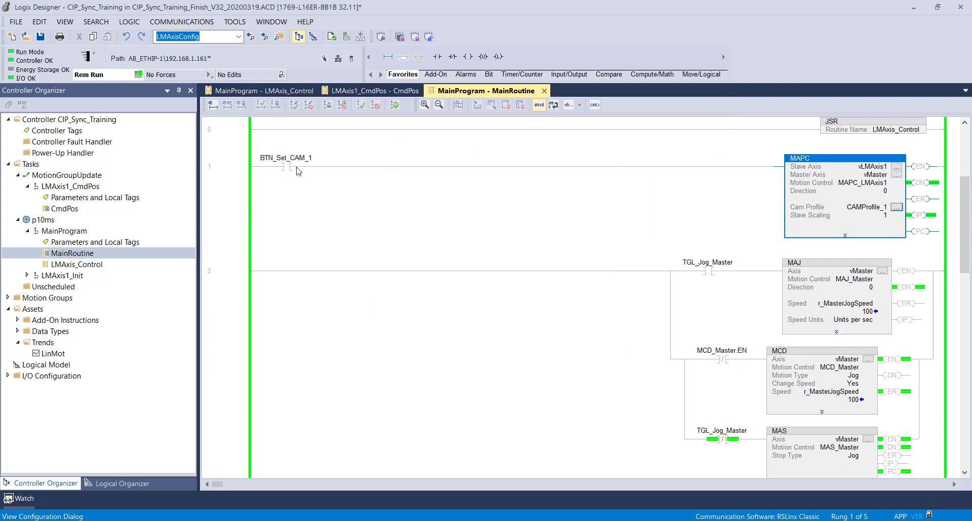
pyautogui.click(286, 166)
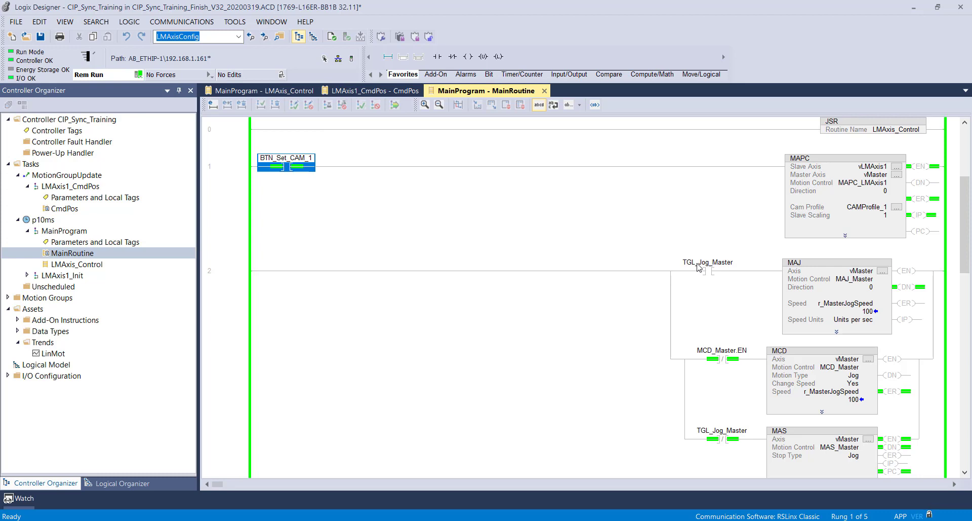
pyautogui.click(708, 267)
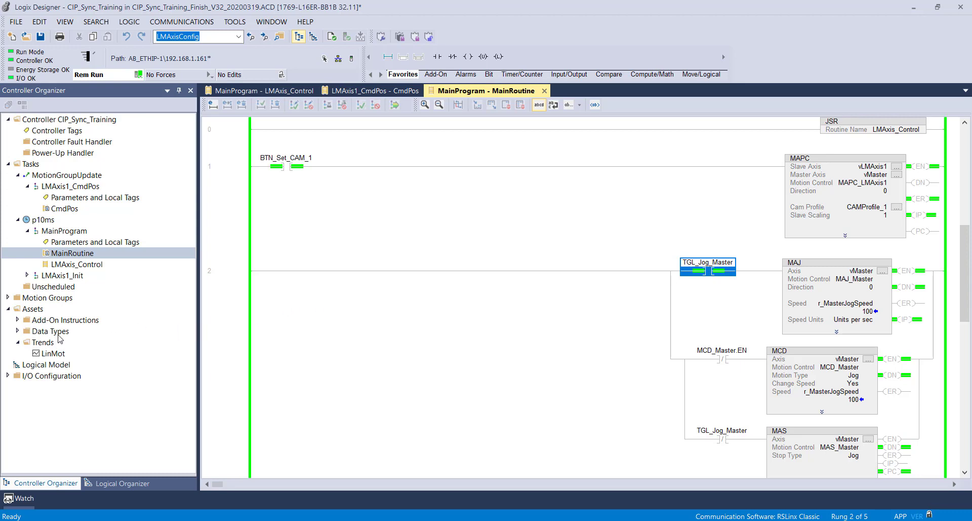
pyautogui.click(52, 352)
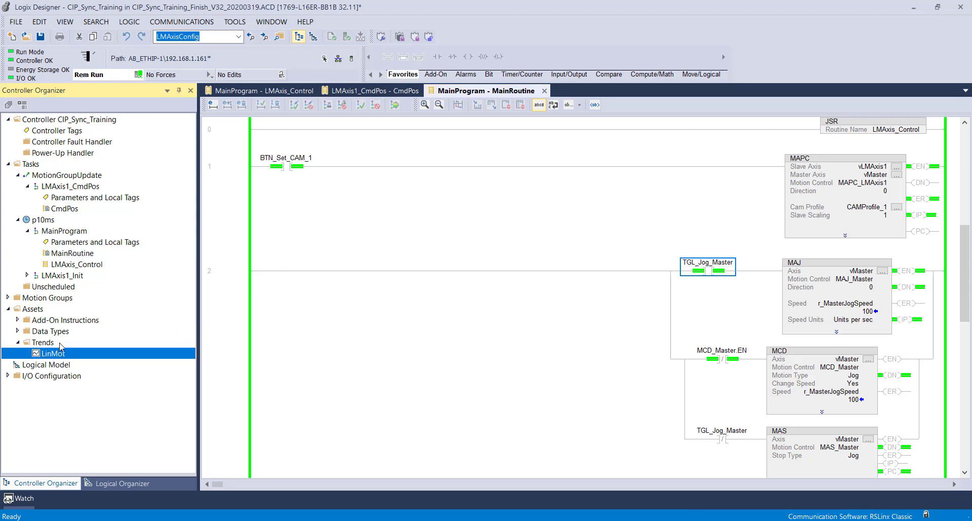
pyautogui.doubleClick(54, 352)
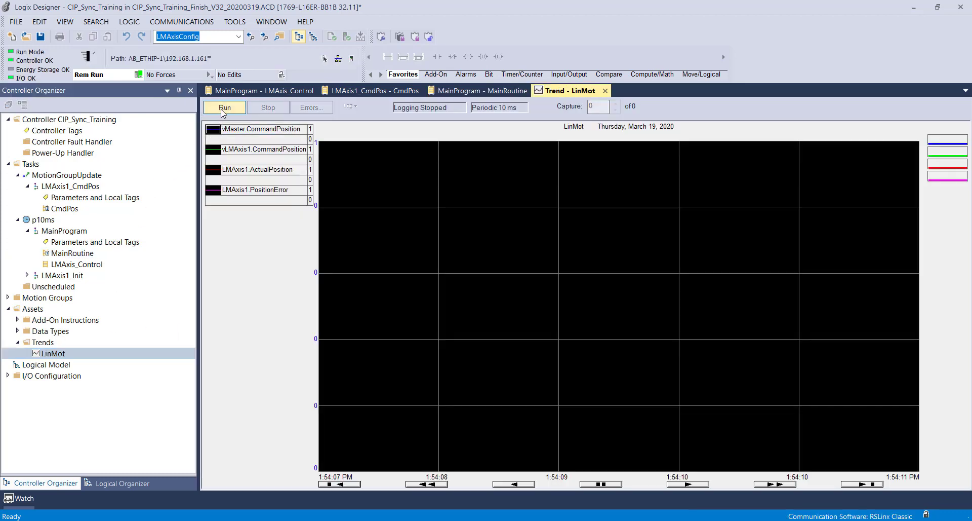
pyautogui.moveTo(242, 267)
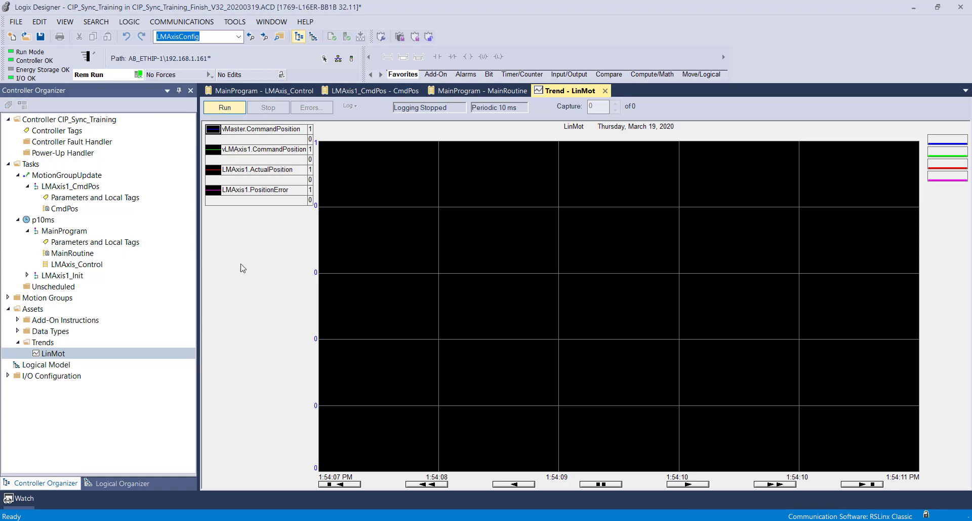
# Step: Log the LinMot trend with Run, capture the master ramp and sinusoidal axis motion, then Stop
pyautogui.click(224, 108)
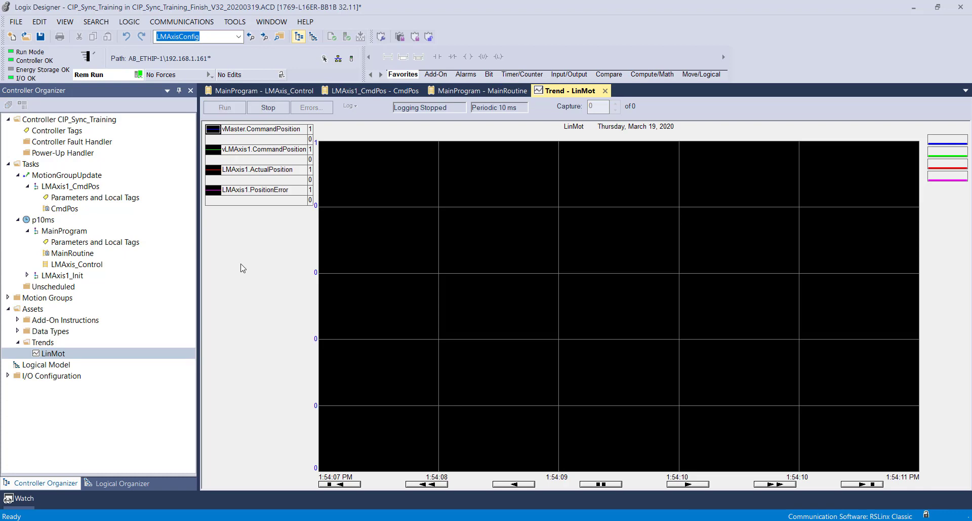
pyautogui.click(224, 107)
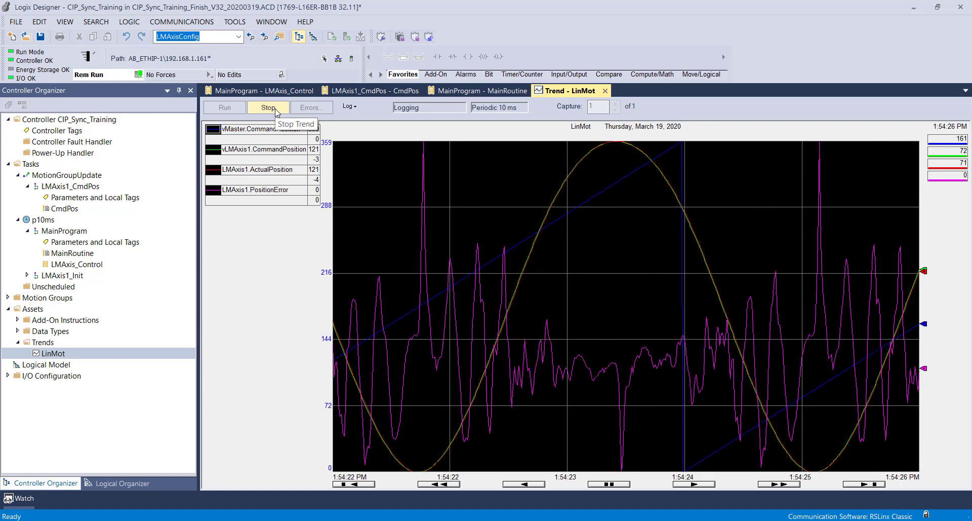
pyautogui.click(267, 107)
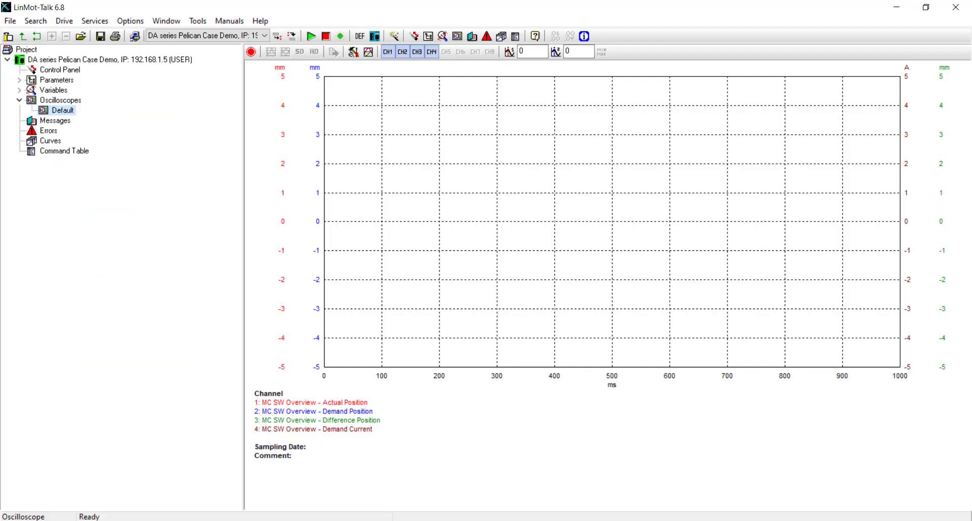
pyautogui.moveTo(260, 46)
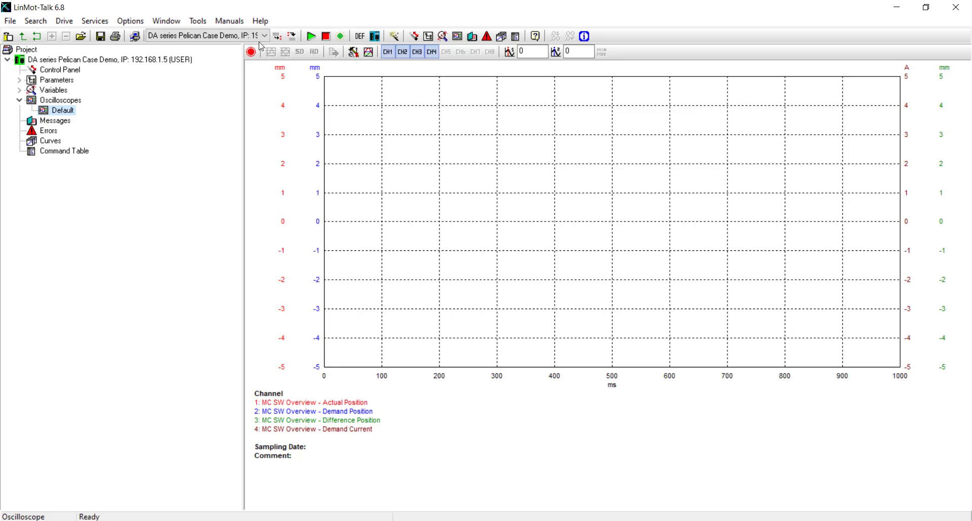
# Step: Record actual, demand and difference position with demand current on the Default oscilloscope and fit the view
pyautogui.click(252, 52)
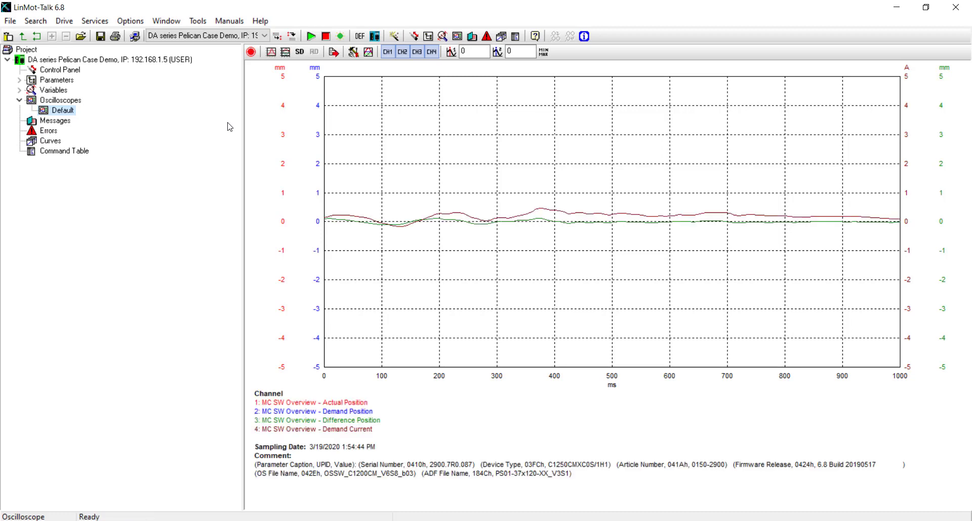
pyautogui.click(271, 52)
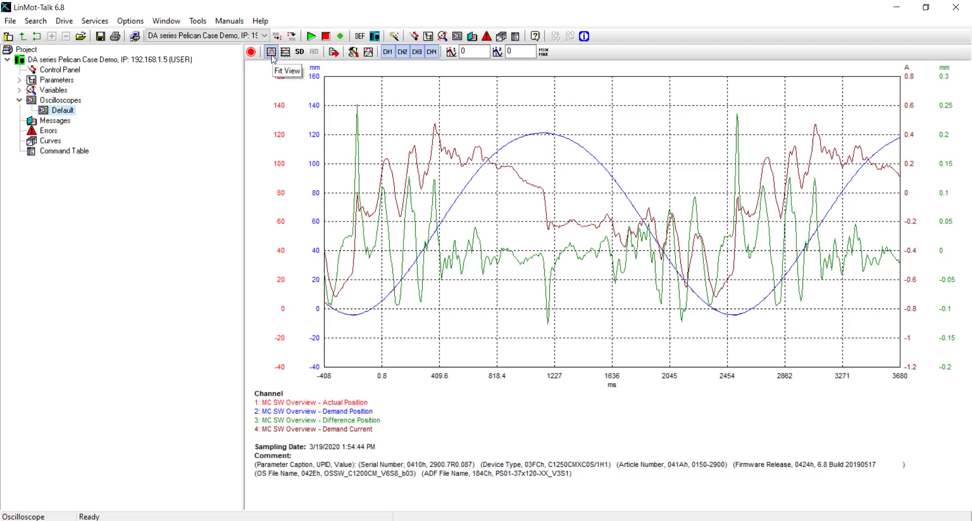